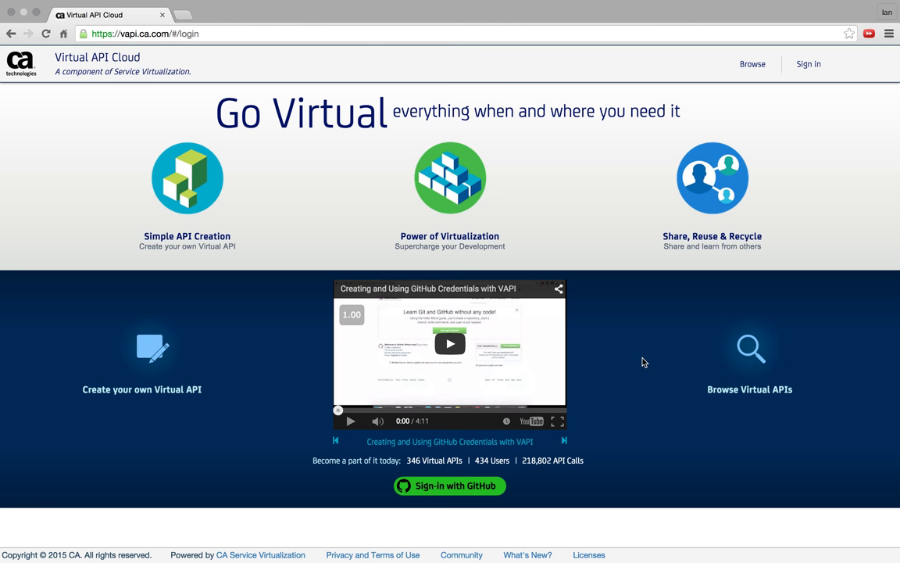
mouse_move(466, 507)
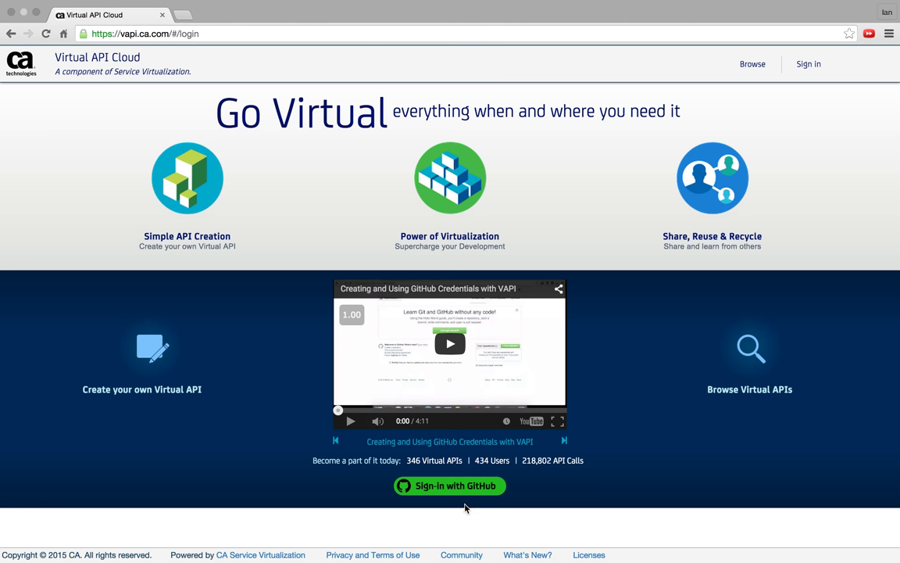
Step: Sign in to Virtual API Cloud using the 'Sign-in with GitHub' option
click(449, 485)
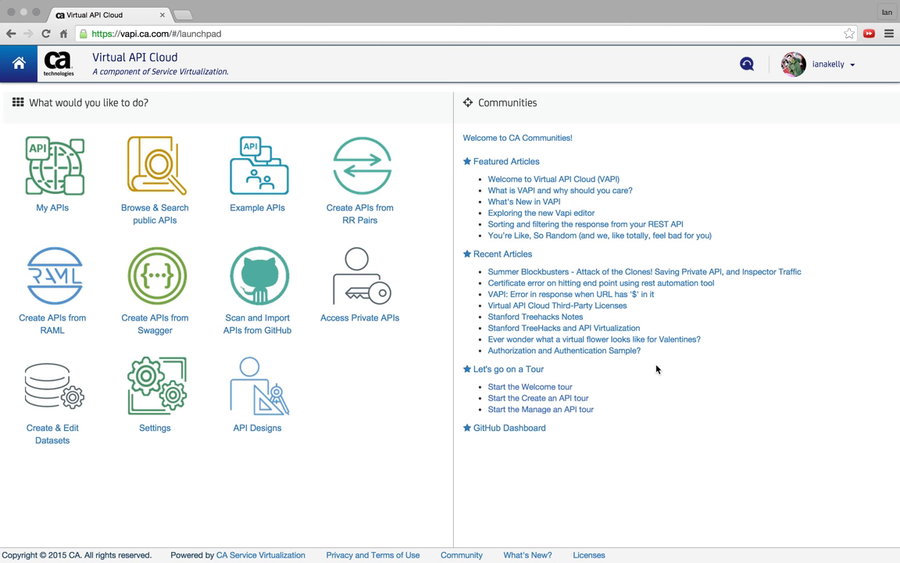
mouse_move(305, 465)
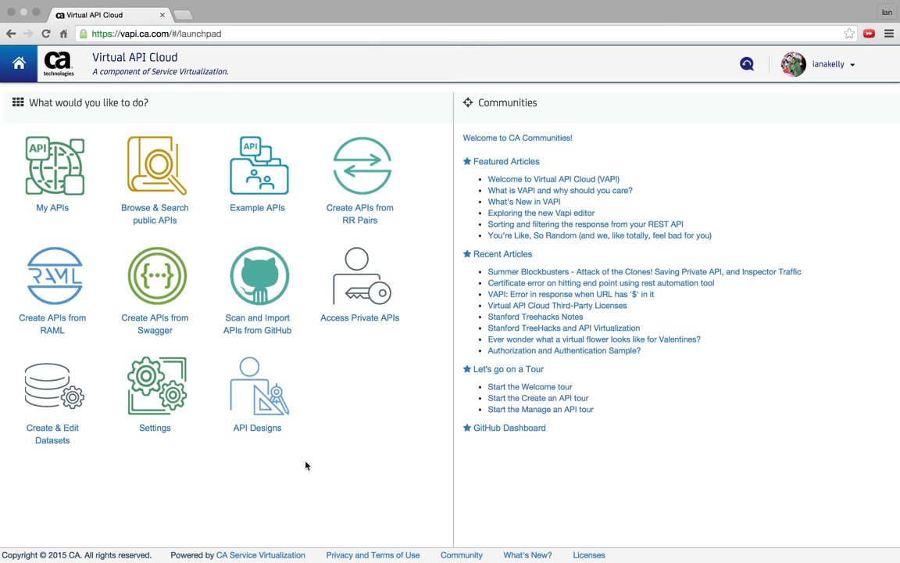
mouse_move(58, 394)
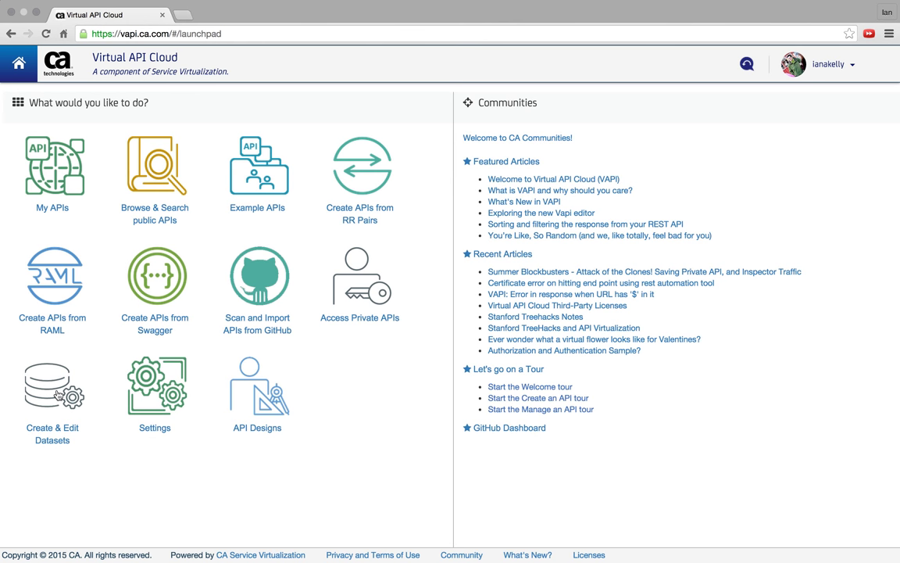
Step: Inspect the Car_Make_Model dataset, then go Home and open API Designs (Rentals, Cars)
click(52, 387)
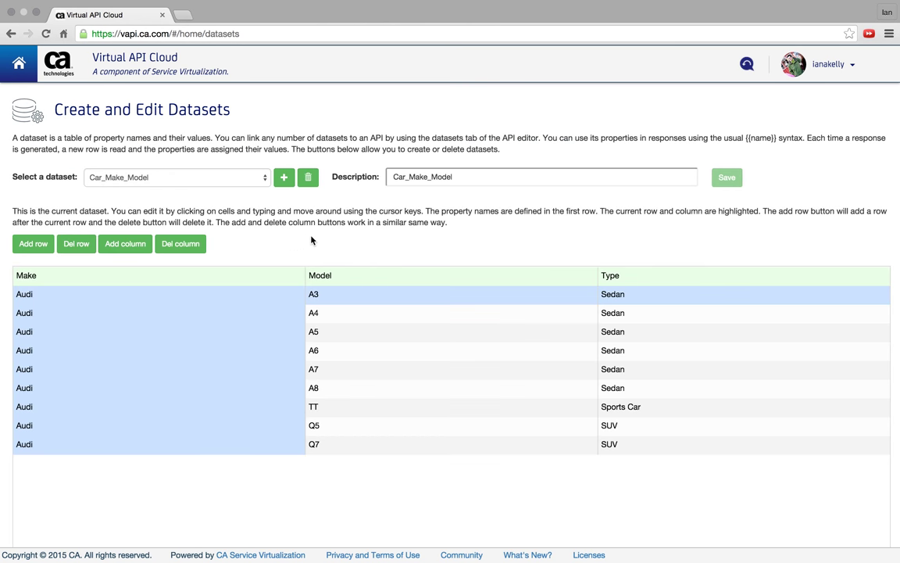
mouse_move(317, 237)
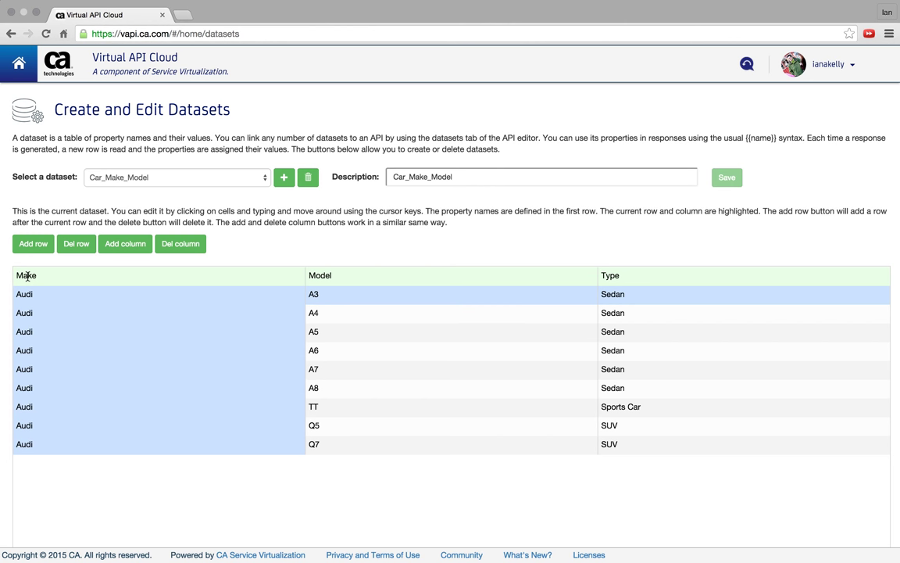
mouse_move(795, 153)
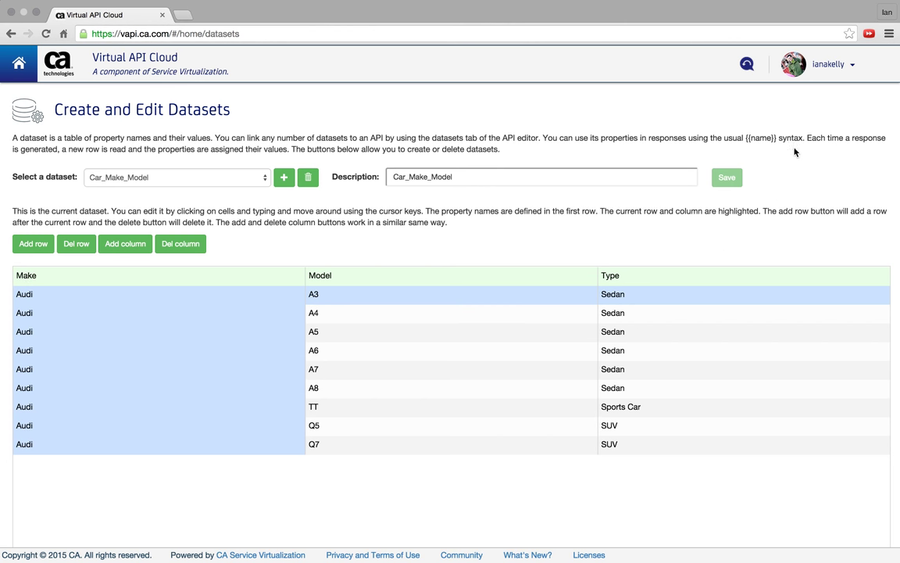
mouse_move(775, 140)
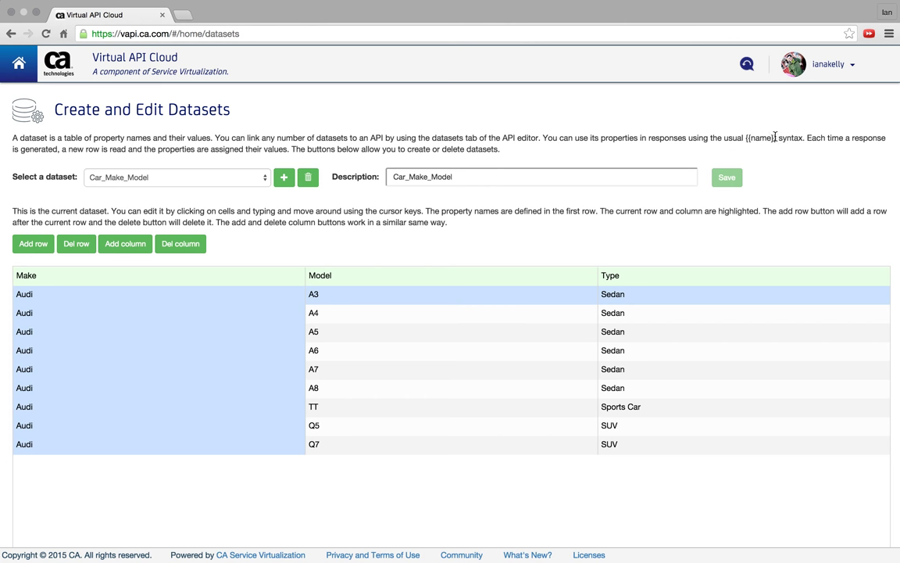
mouse_move(583, 245)
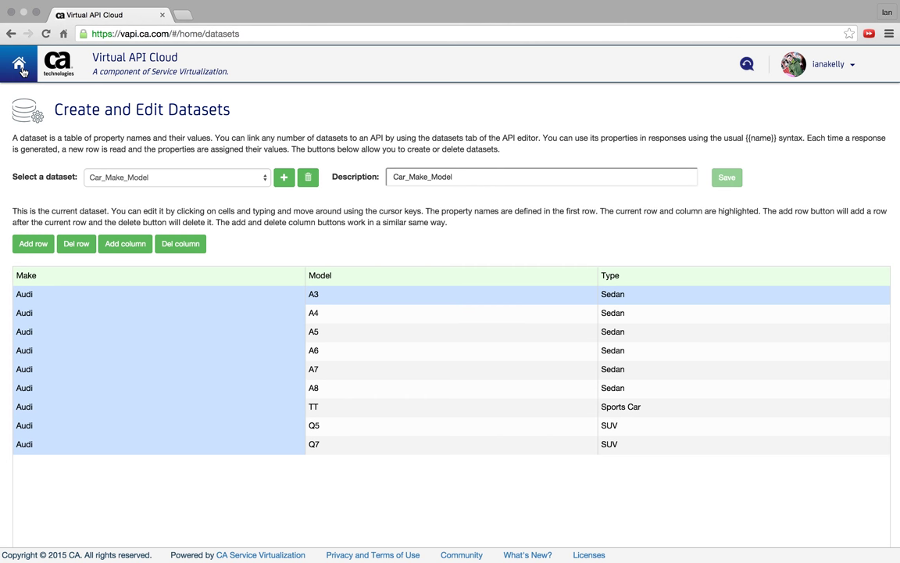
click(19, 63)
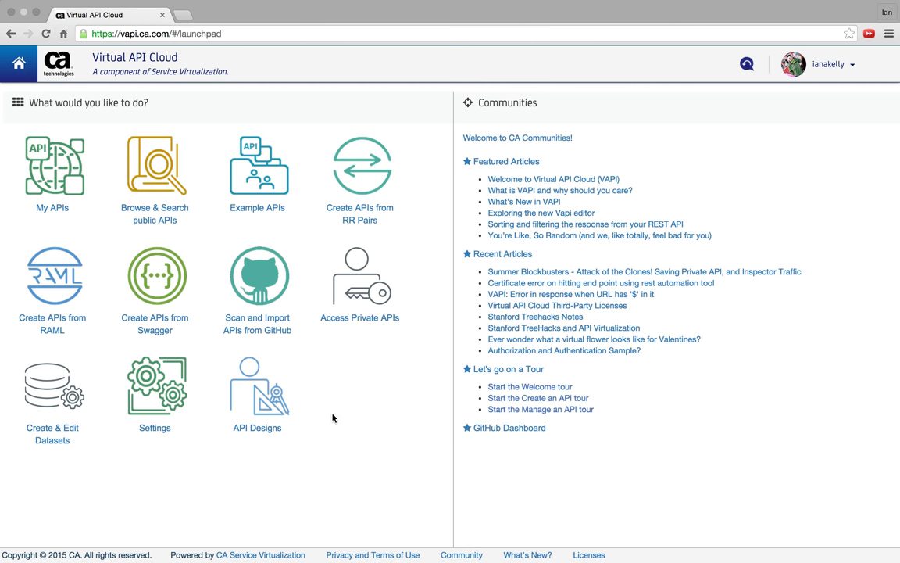
mouse_move(258, 411)
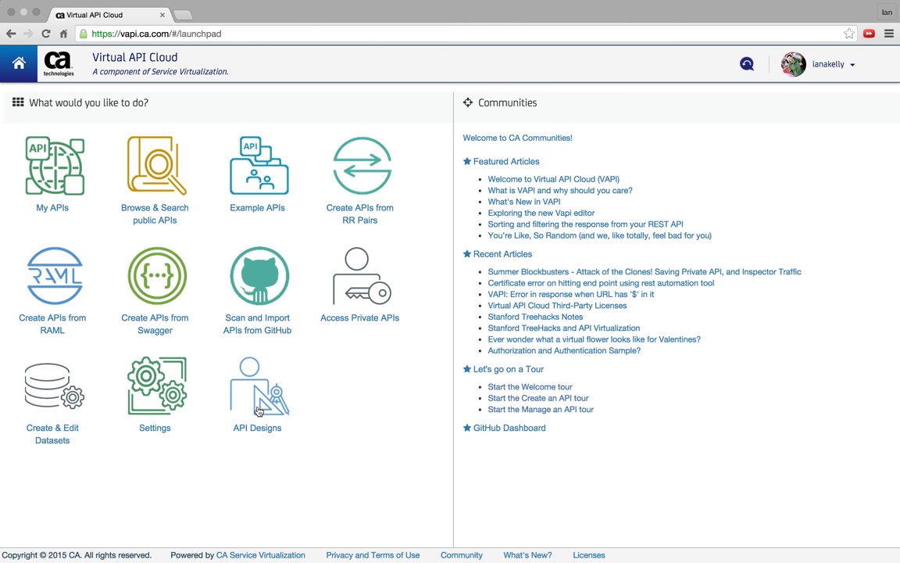
click(257, 384)
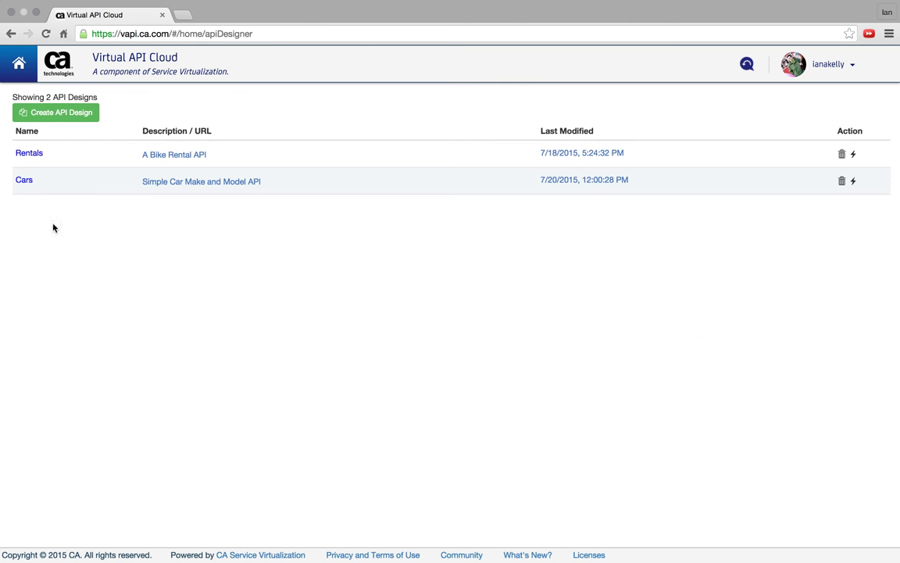
Step: Open the Cars design and view the List resource's Make and Model JSON
click(24, 179)
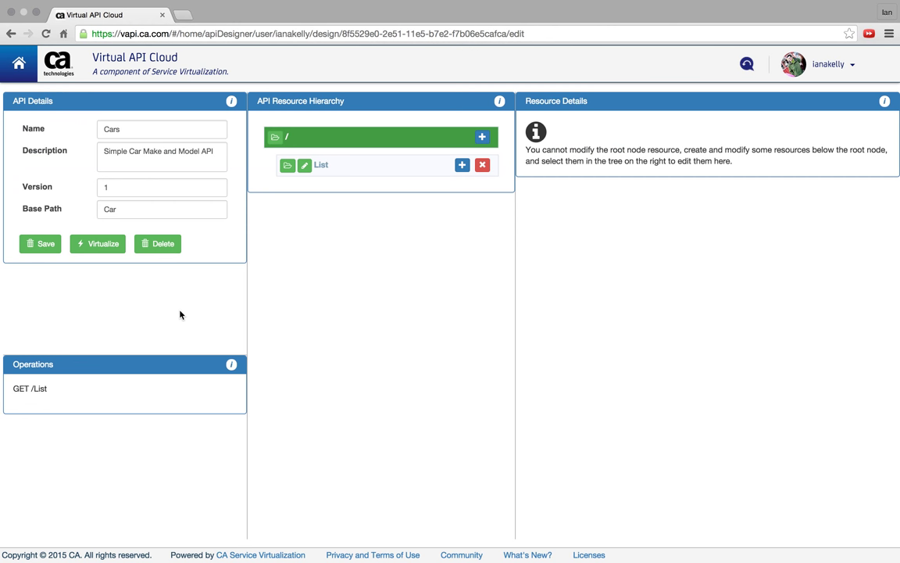
click(320, 165)
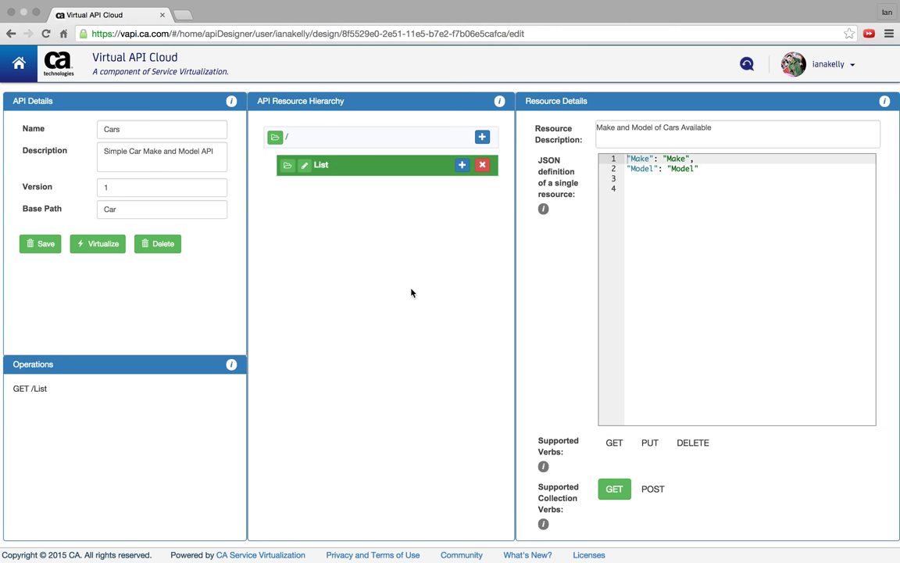
mouse_move(376, 291)
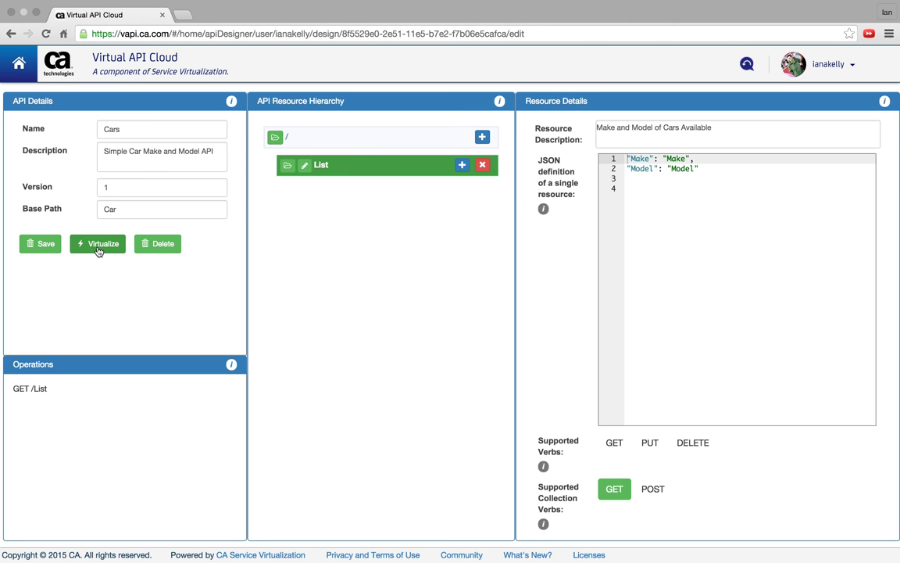
mouse_move(98, 244)
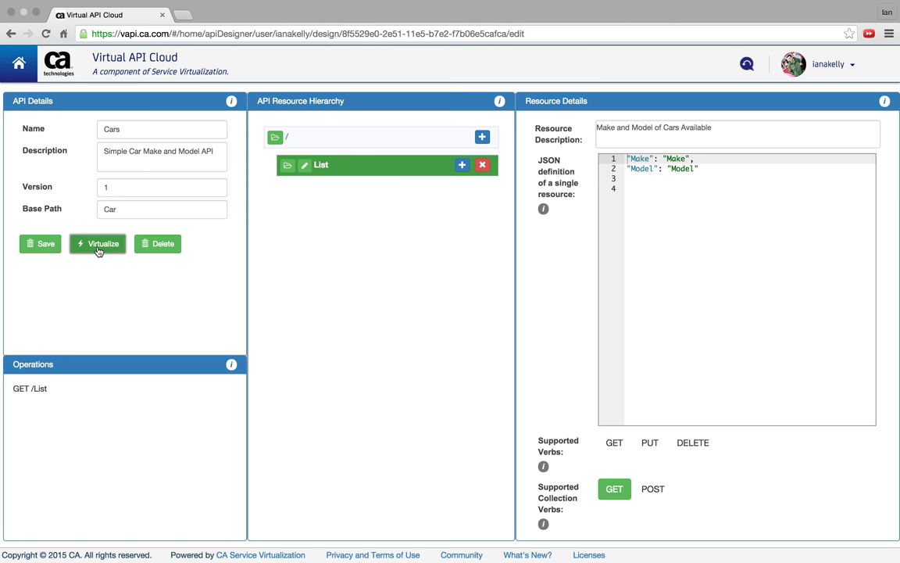
Step: Virtualize the Cars design and strip the brace lines from the GET /List response body
click(97, 243)
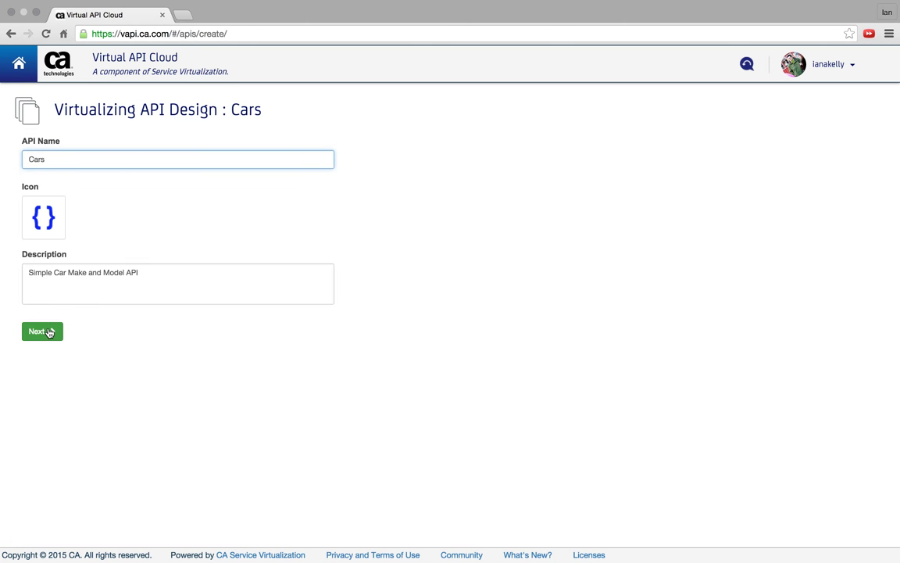
click(41, 332)
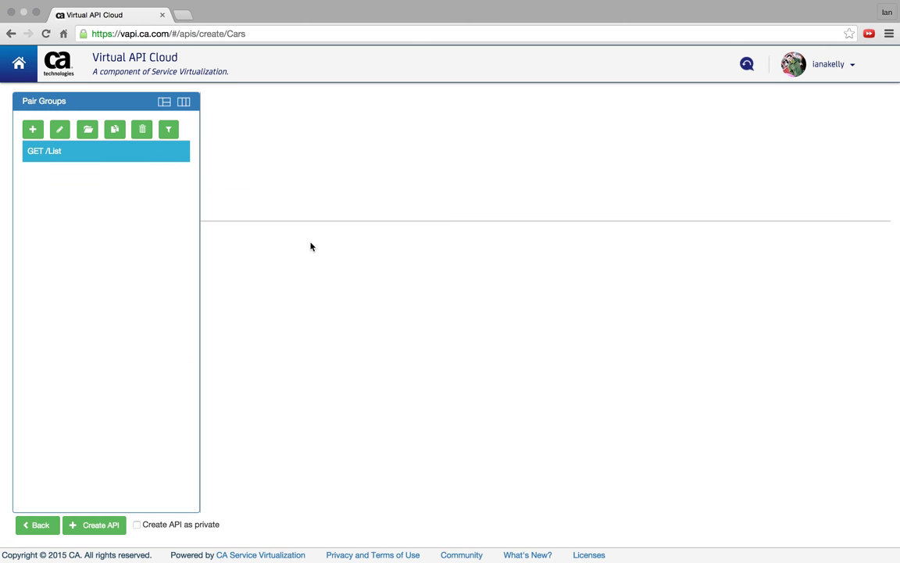
click(45, 150)
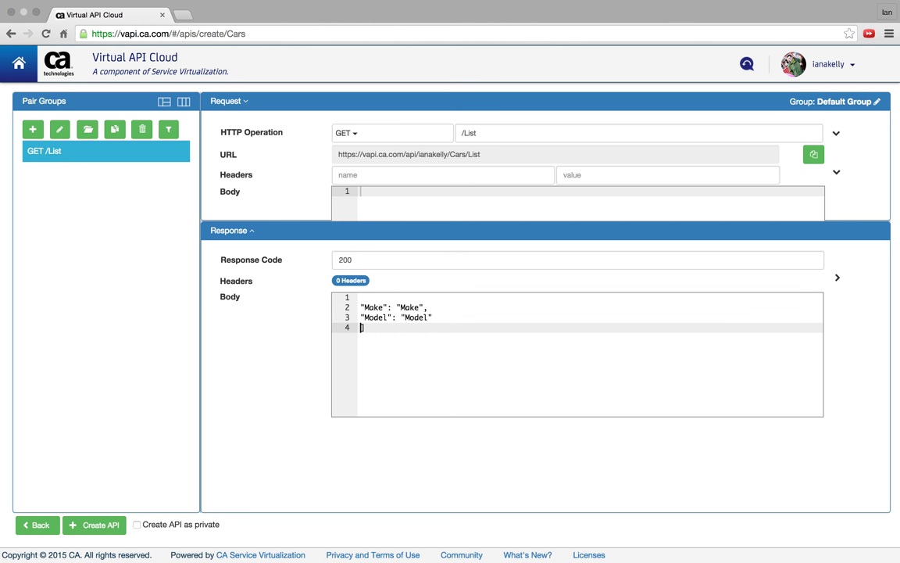
key(Backspace)
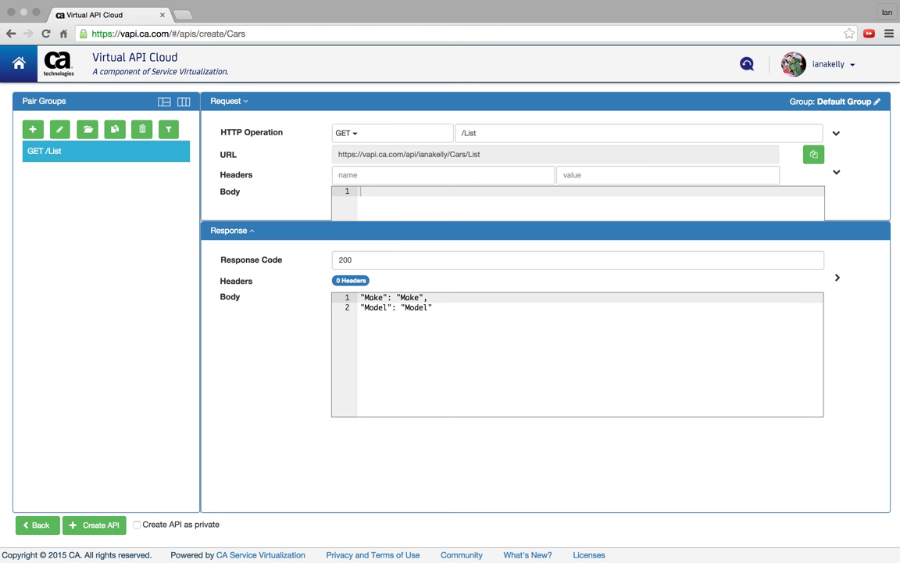
mouse_move(306, 312)
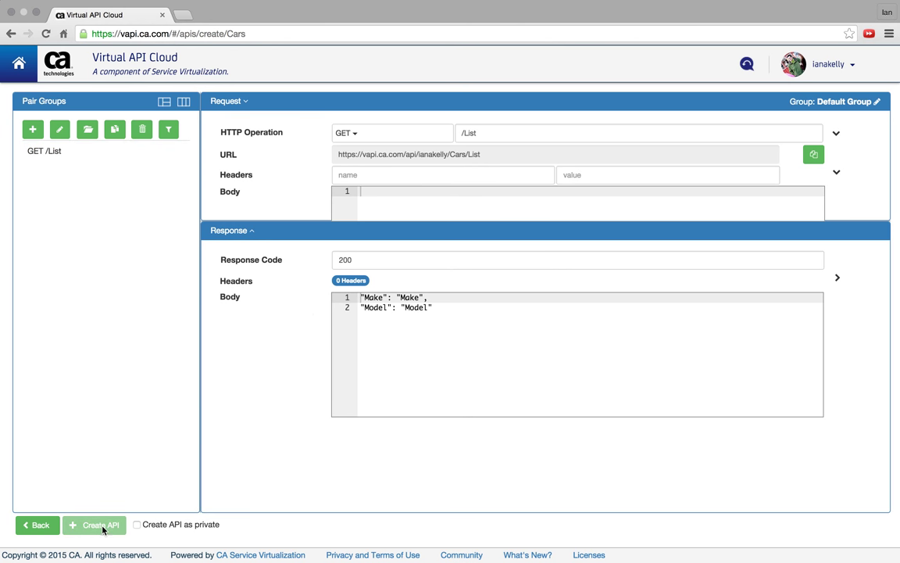
Step: Create the Cars virtual API, leaving it enabled and available on its Overview
click(94, 525)
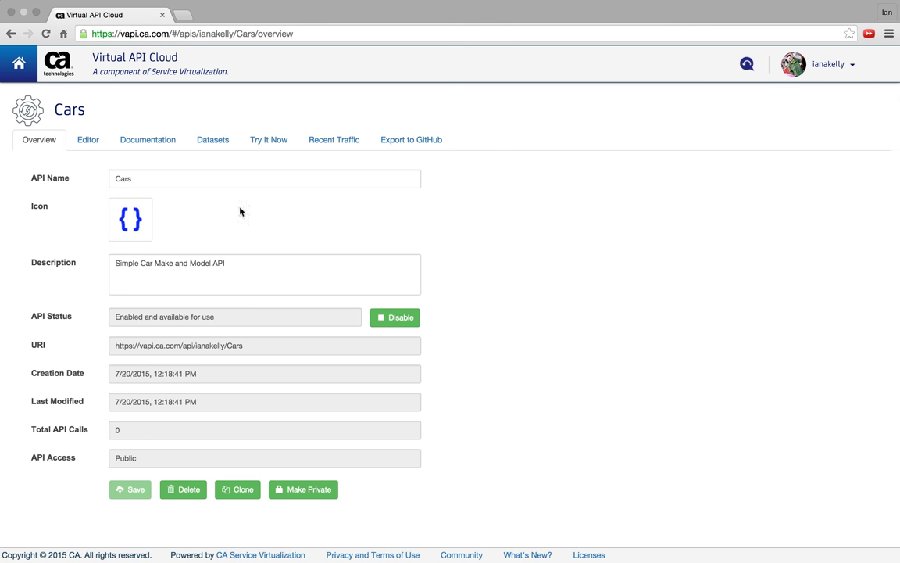
mouse_move(250, 160)
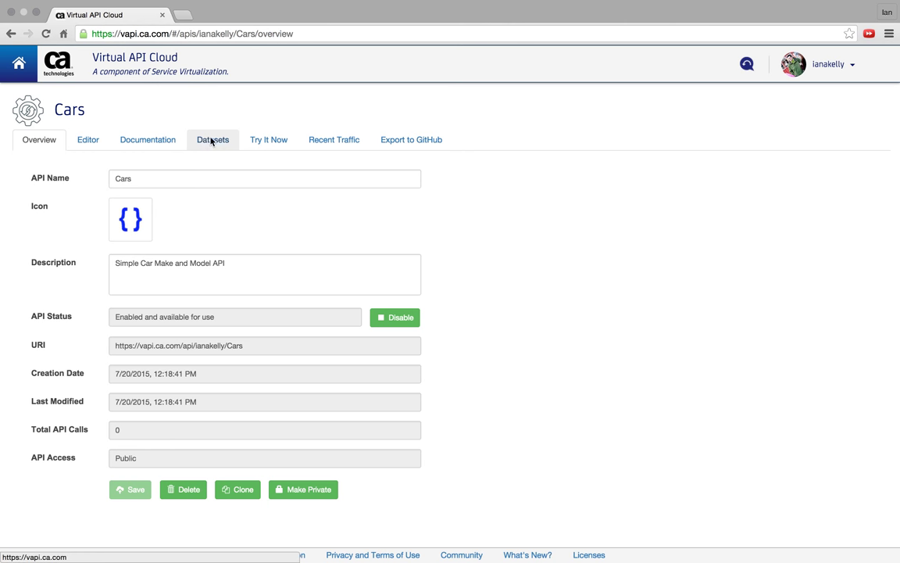
Step: Link ianakelly/Car_Make_Model to the Cars API with Random row serving
click(213, 139)
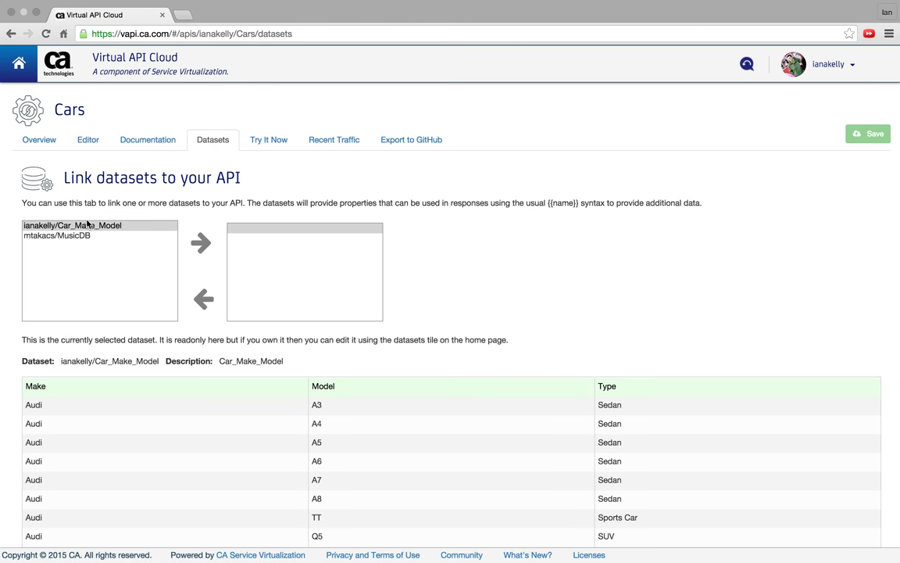
click(72, 225)
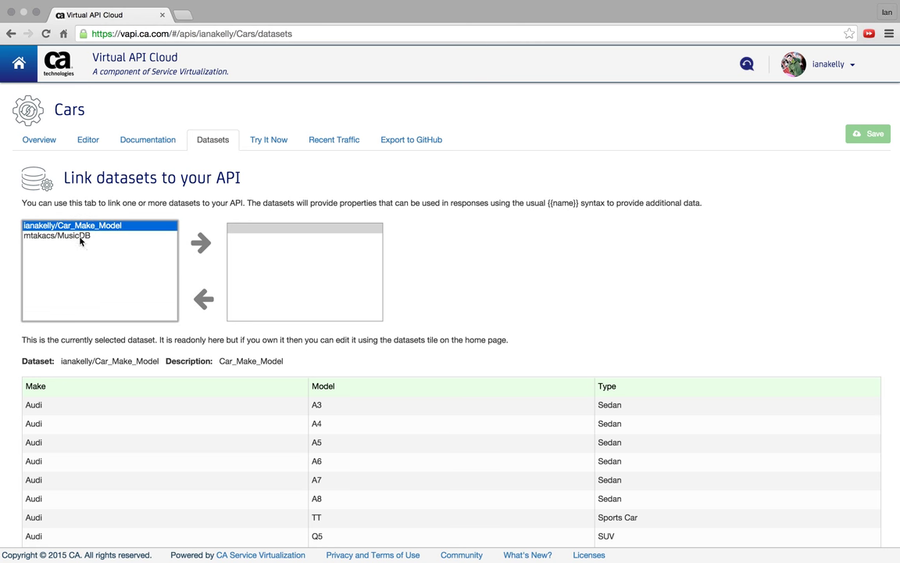
mouse_move(214, 253)
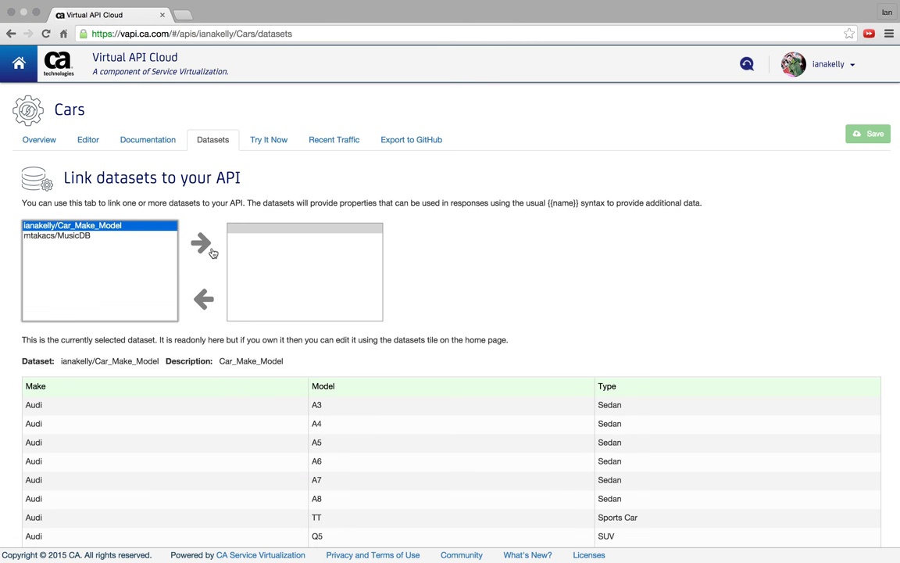
click(201, 243)
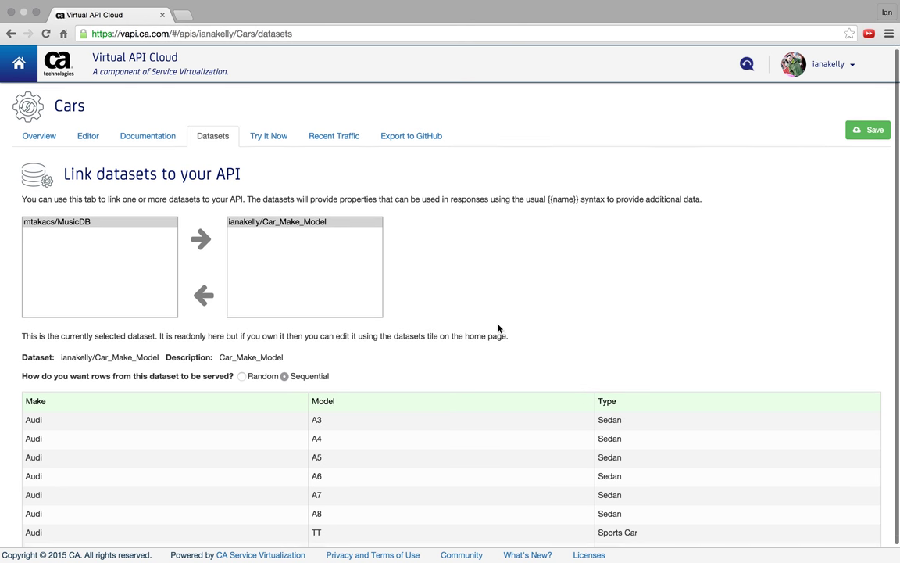
scroll(down, 3)
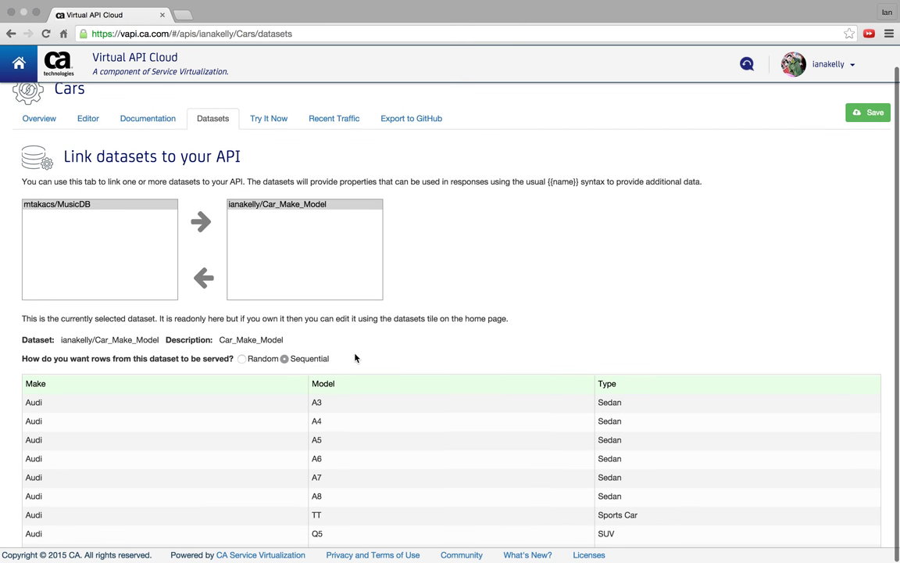
mouse_move(305, 355)
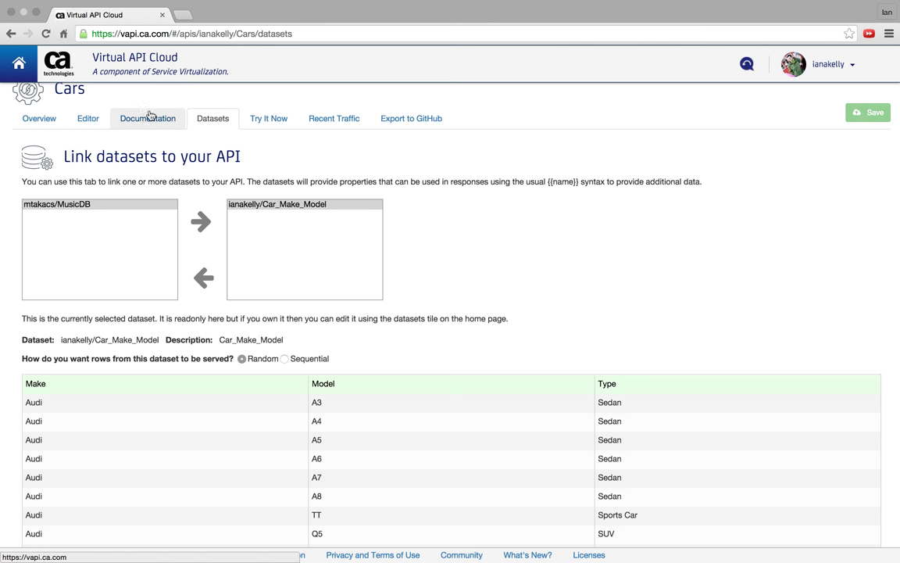
click(88, 118)
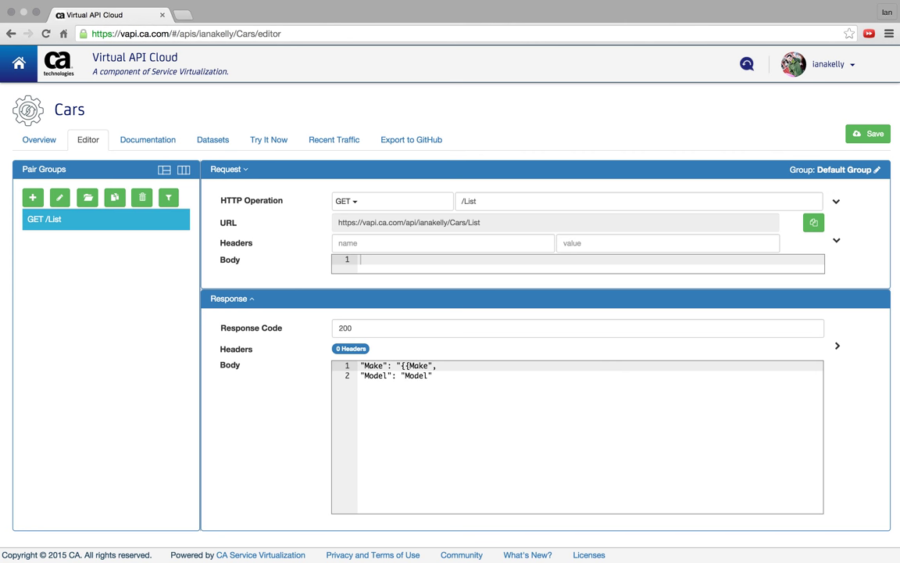
Step: Close the {{Make}} and {{Model}} placeholders in the GET /List body and save
text(}})
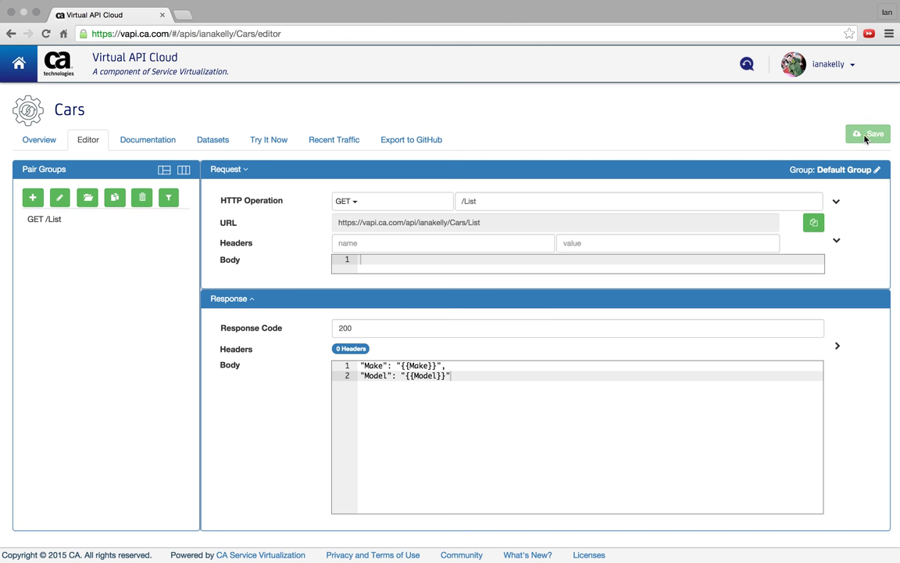
click(868, 134)
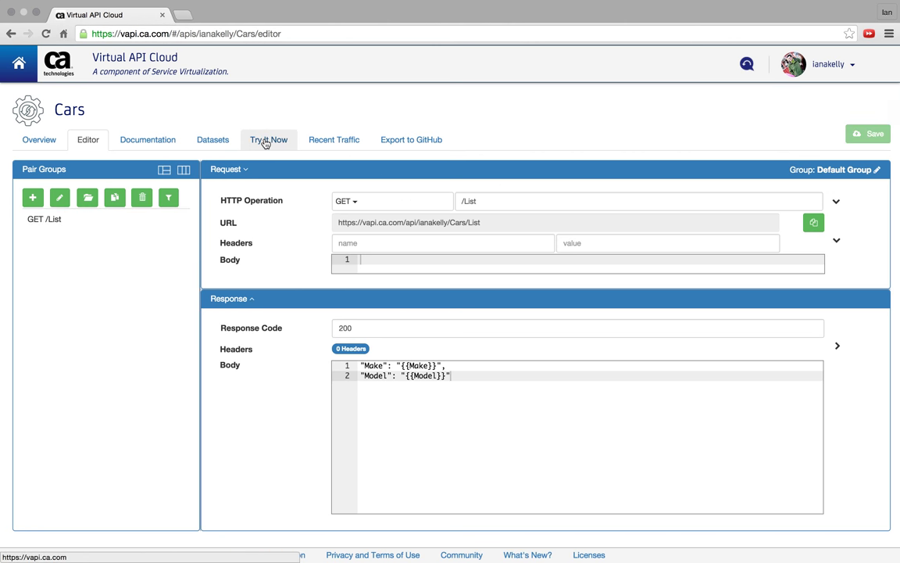
click(269, 139)
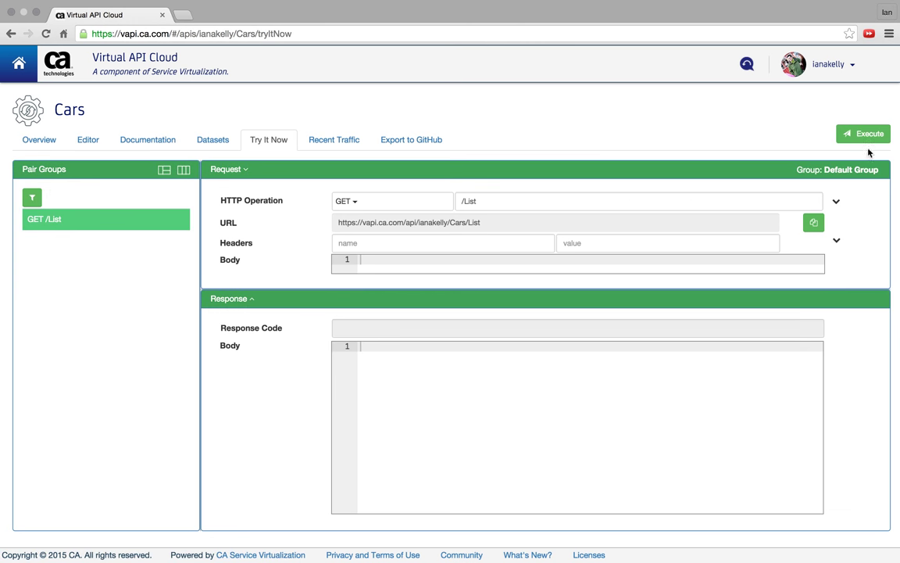
Step: Execute GET /List five times, getting random Audi models such as A7, A8, Q7, A4
click(863, 134)
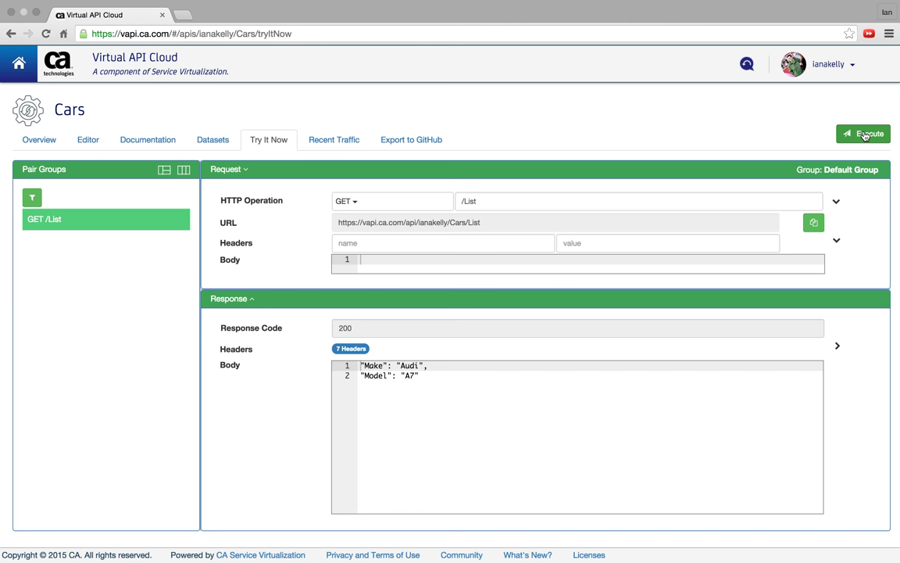
click(863, 134)
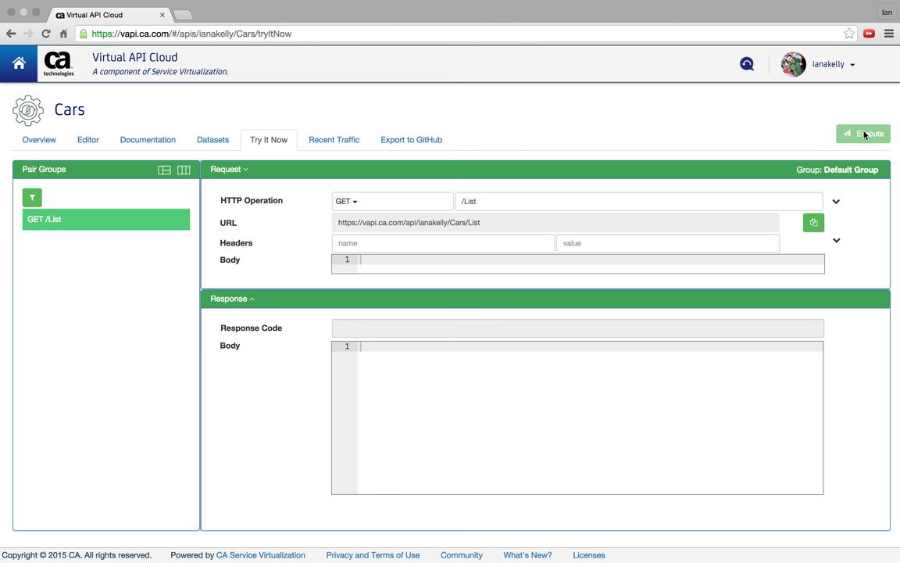
click(862, 134)
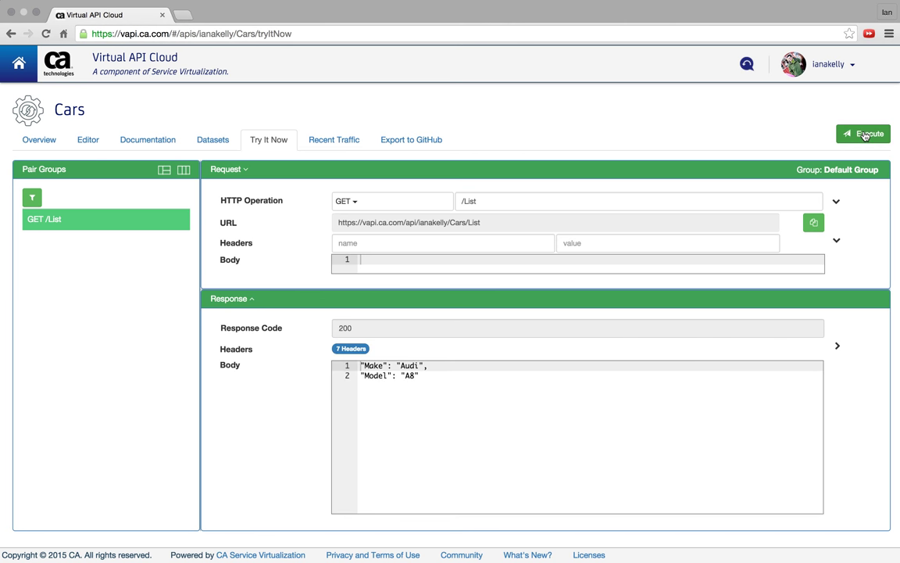
click(862, 134)
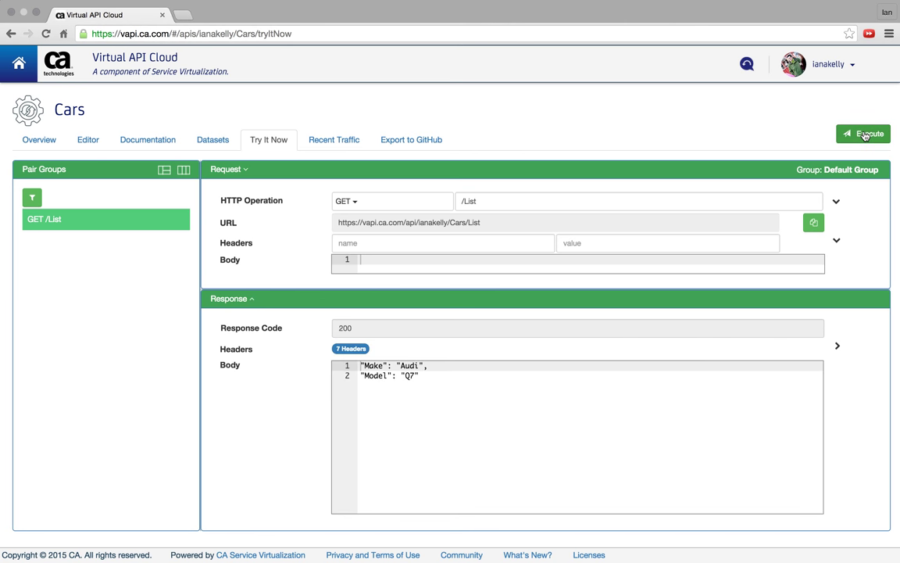
click(863, 134)
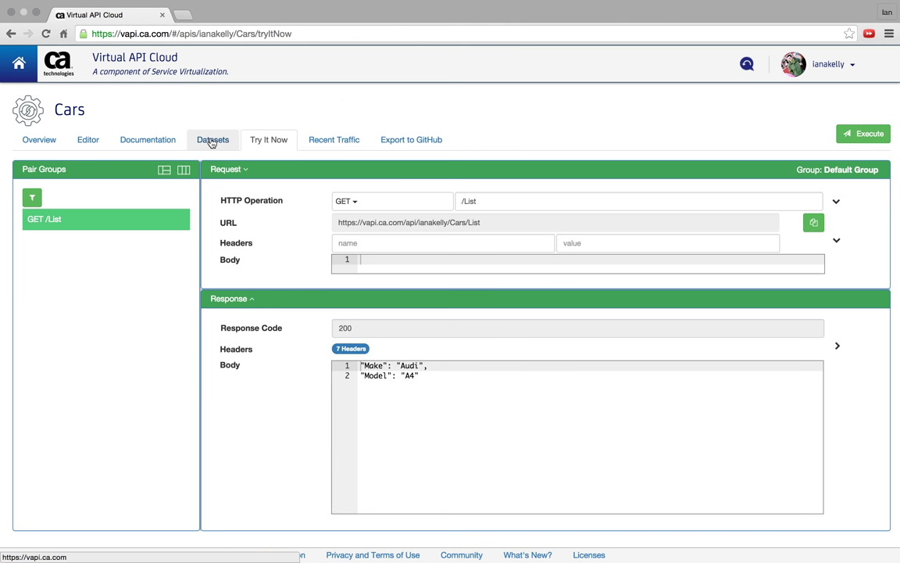
click(212, 139)
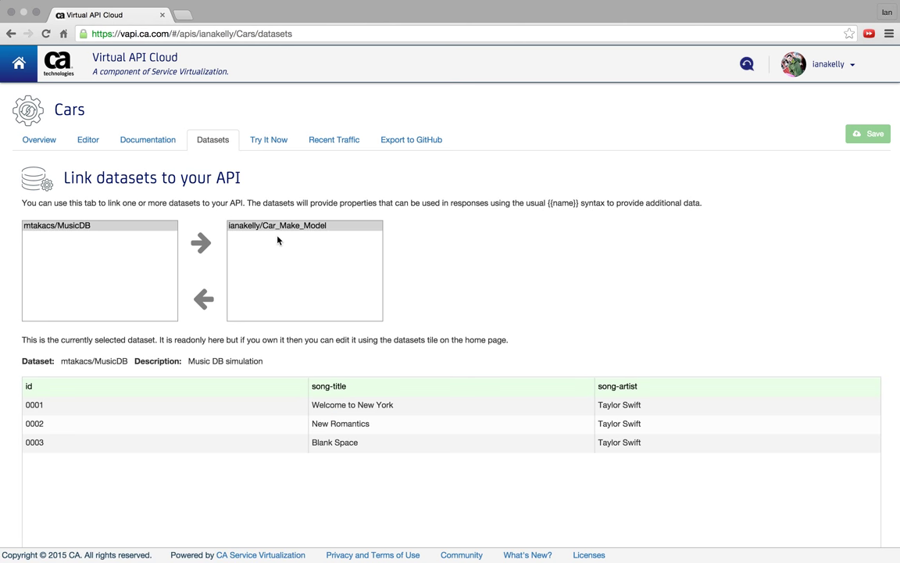
Step: Select the linked ianakelly/Car_Make_Model dataset and switch its row serving to Sequential
click(276, 225)
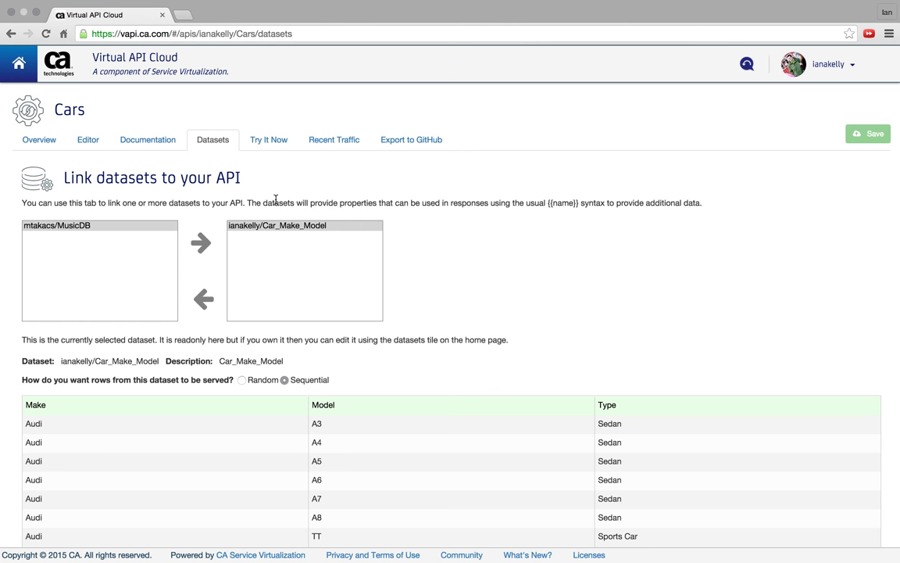
click(268, 139)
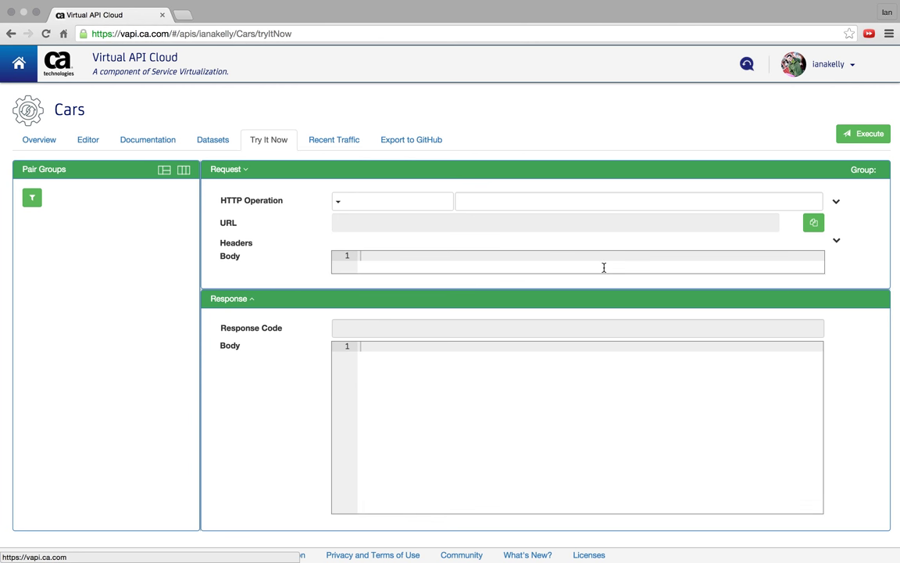
click(213, 139)
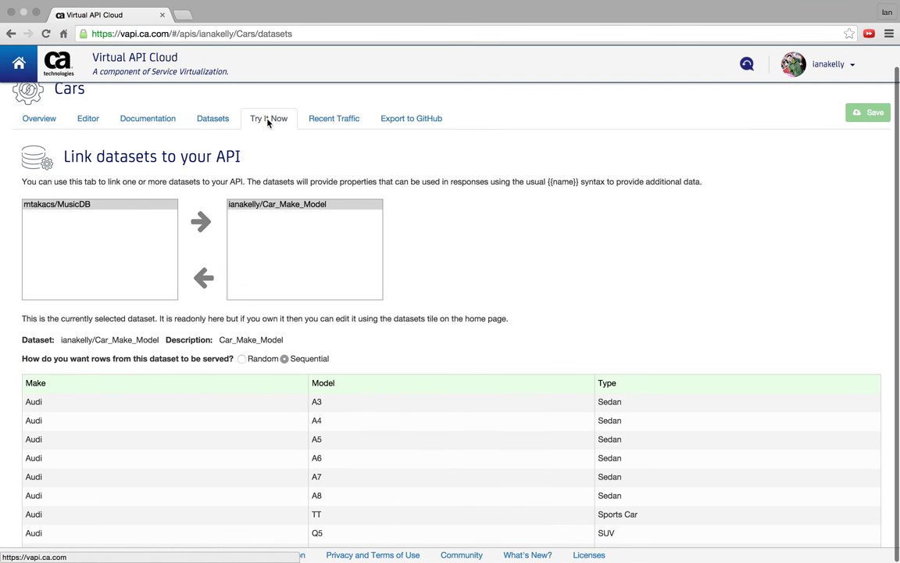
Step: Execute GET /List seven times, watching Audi models return in dataset order
click(268, 118)
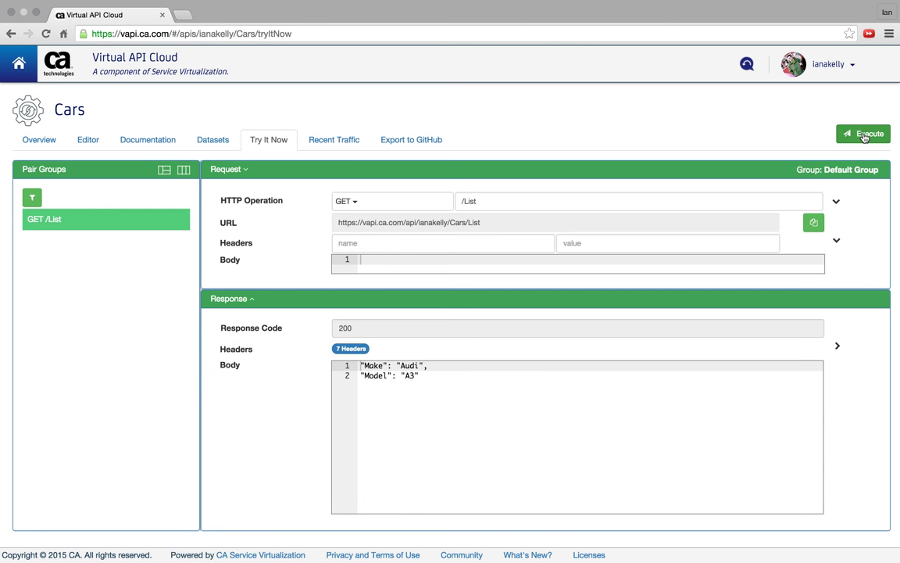
click(863, 134)
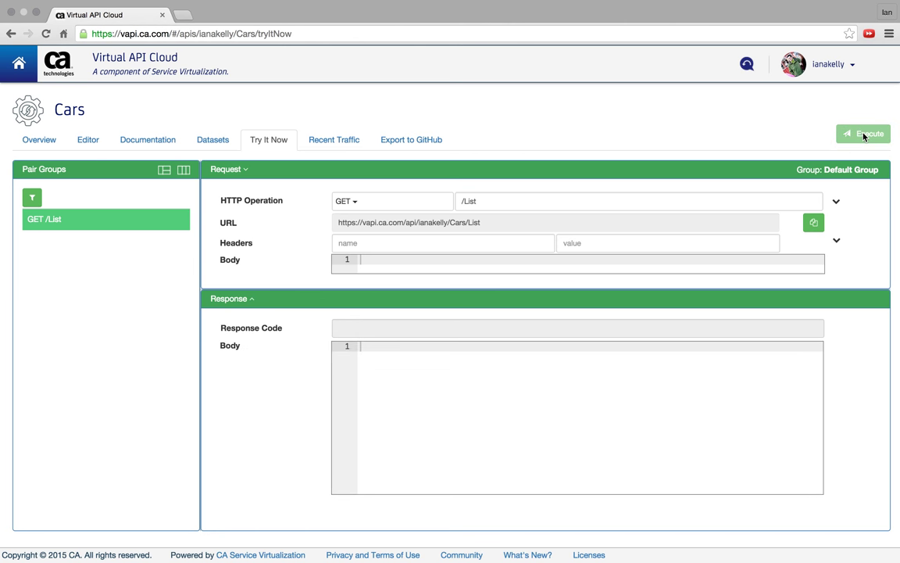
click(863, 133)
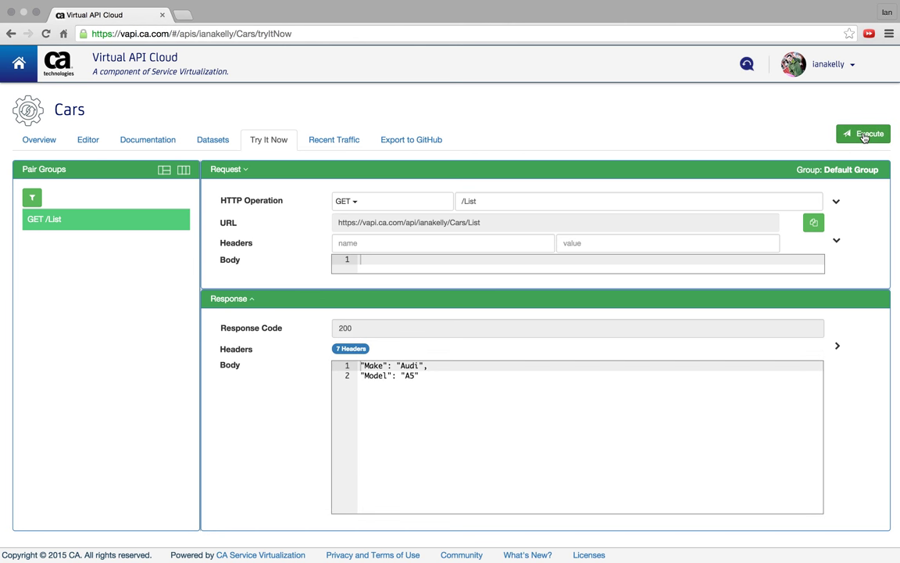
click(863, 133)
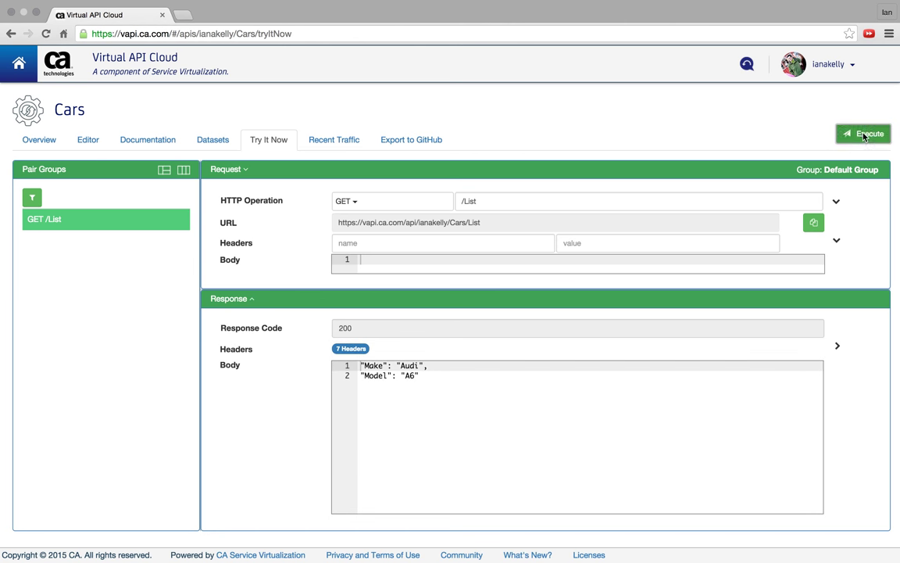
click(862, 133)
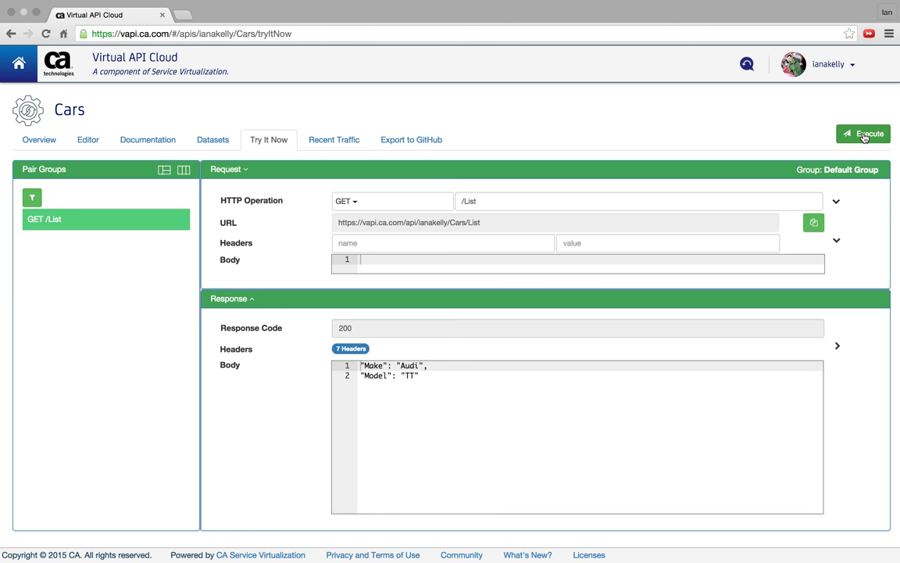
click(862, 134)
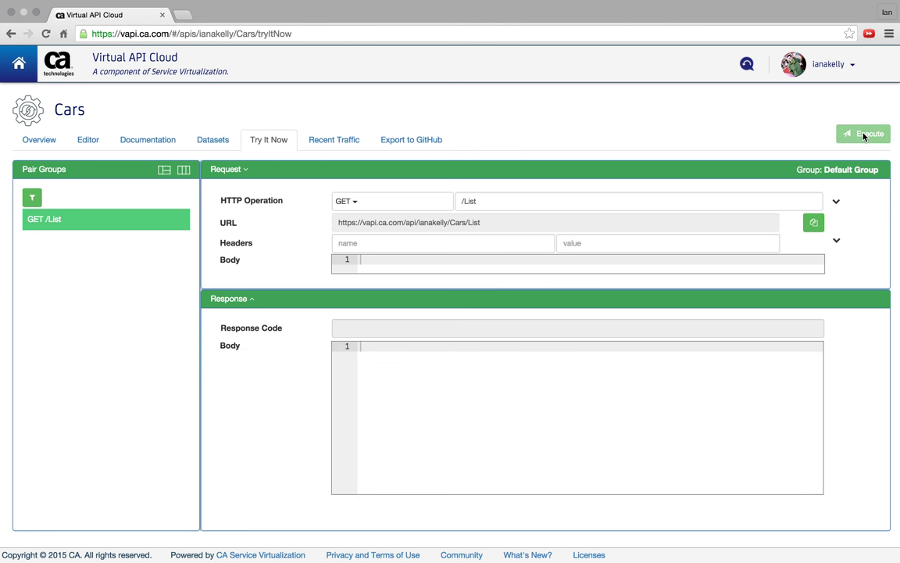
click(863, 134)
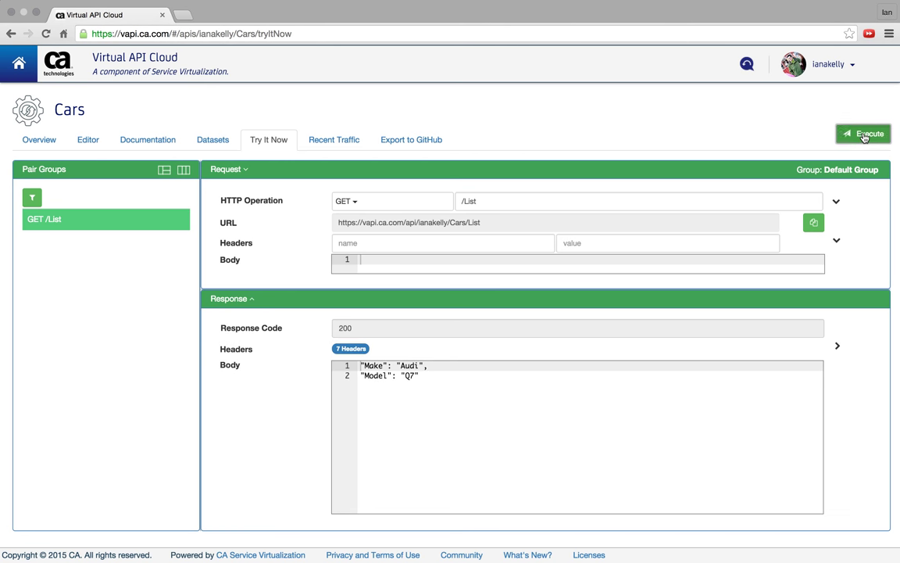
click(863, 134)
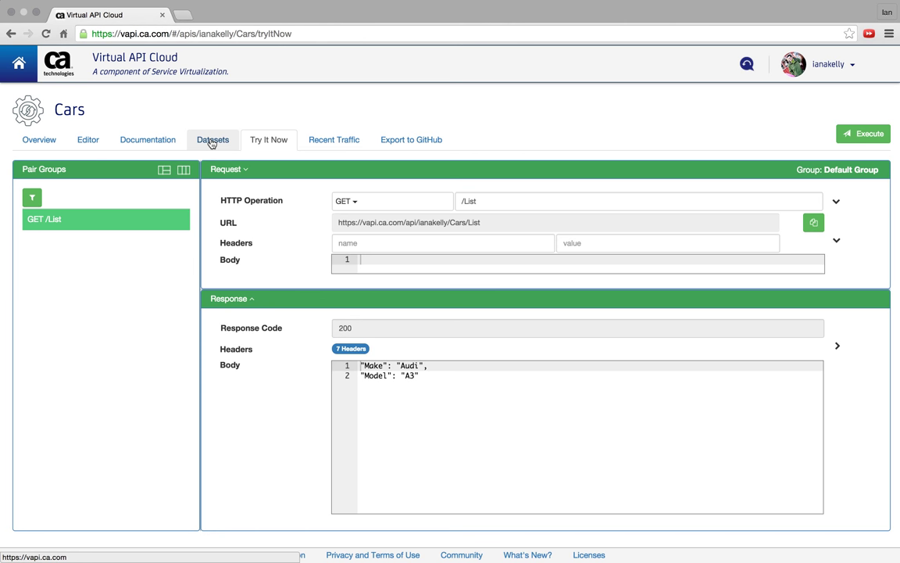
click(213, 139)
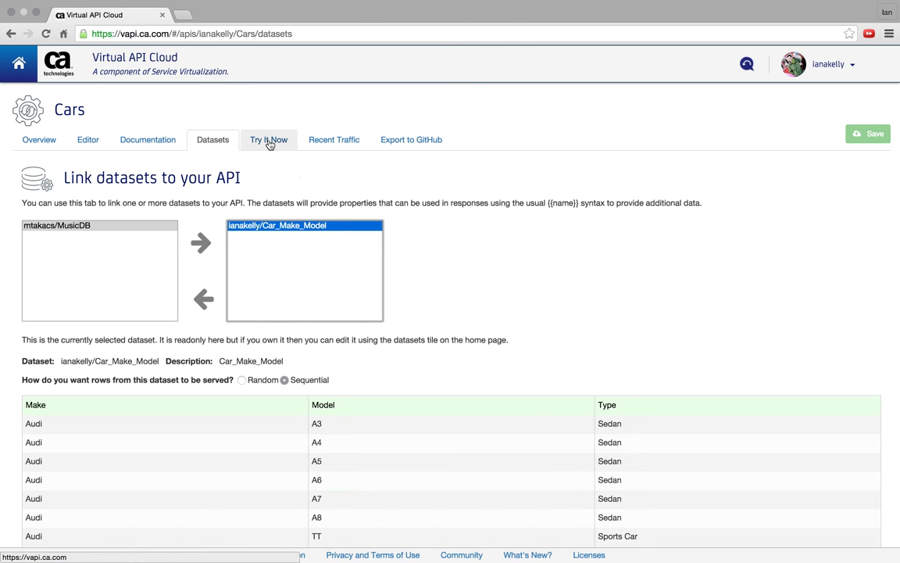
mouse_move(88, 139)
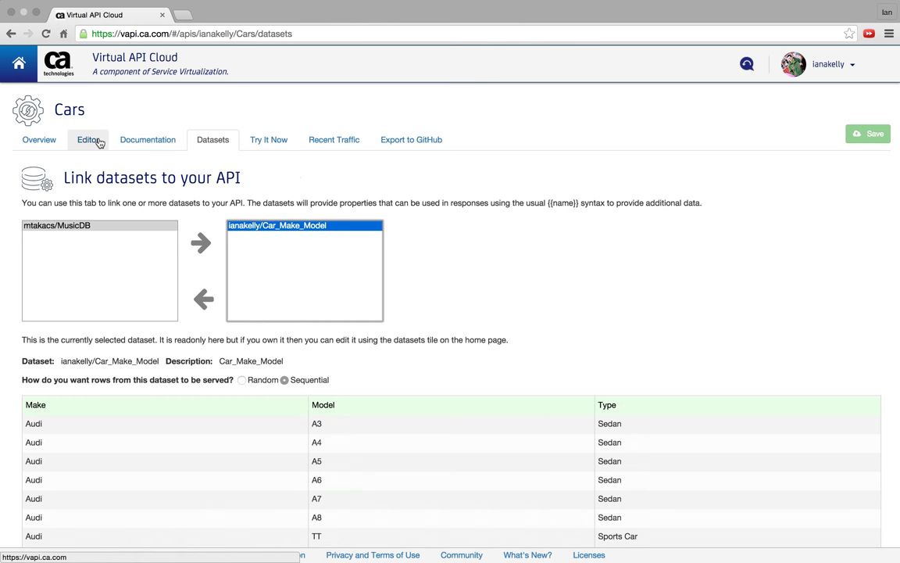
Step: Reopen GET /List in the Cars editor and save its {{Make}} {{Model}} response
click(89, 139)
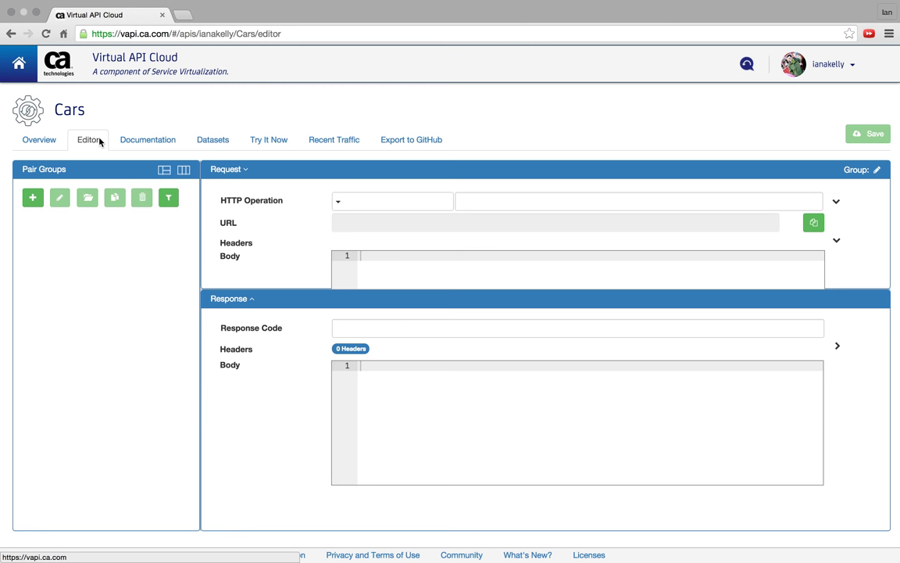
click(32, 197)
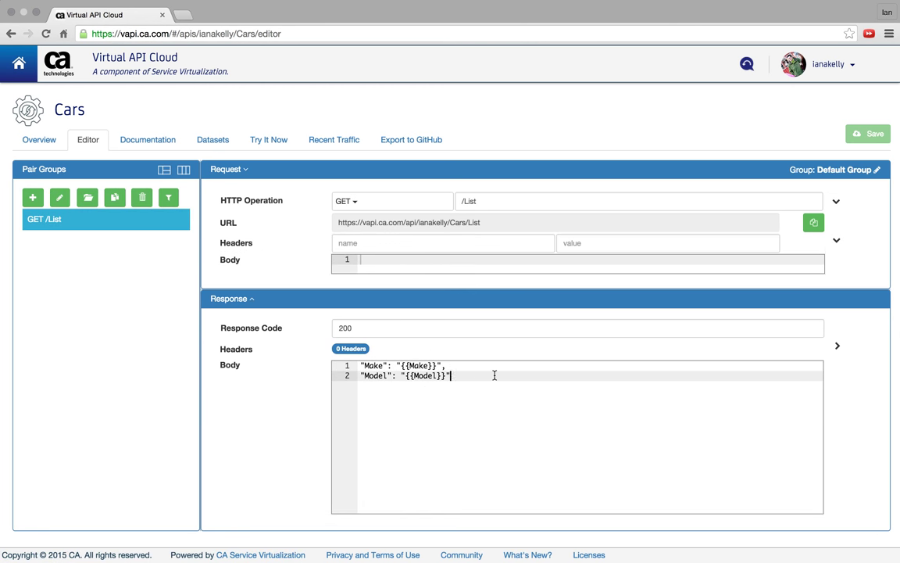
text({{)
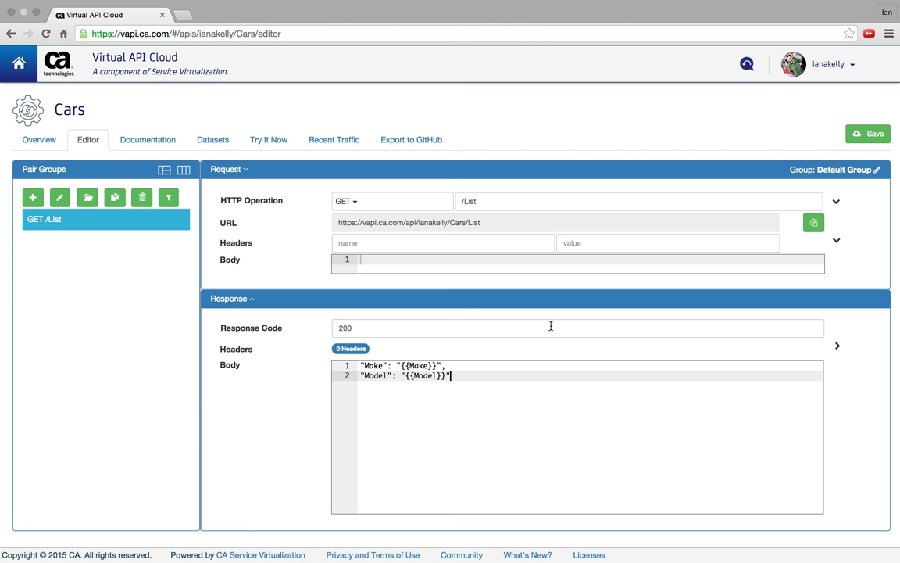
mouse_move(288, 252)
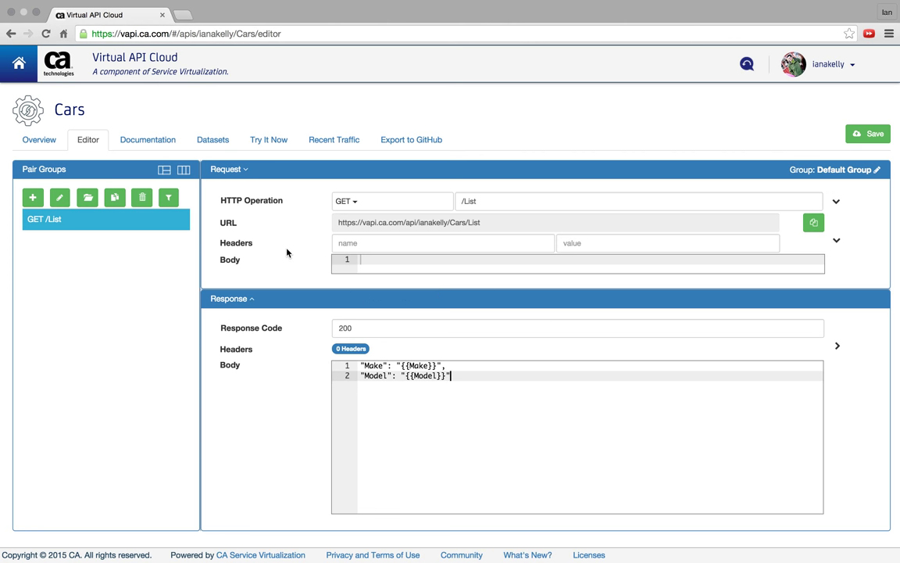
click(867, 134)
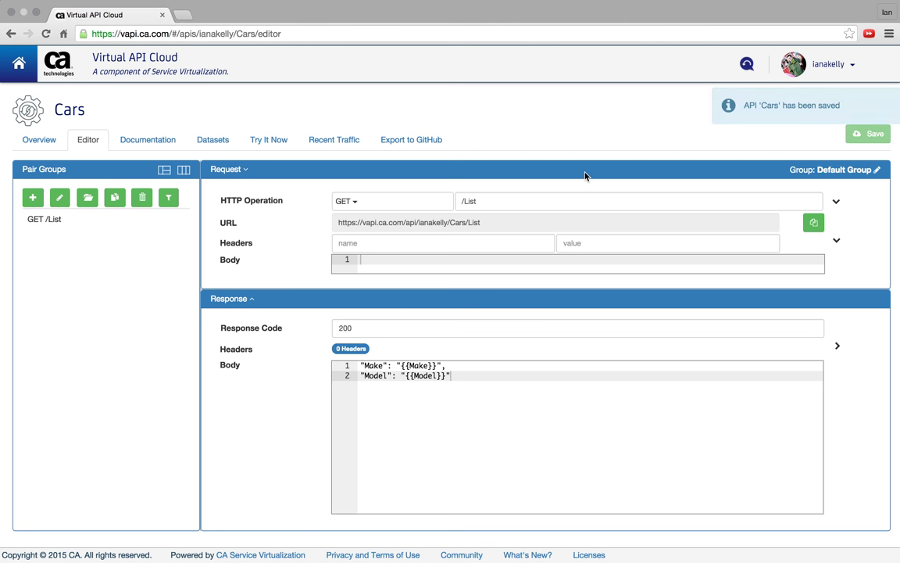
mouse_move(491, 108)
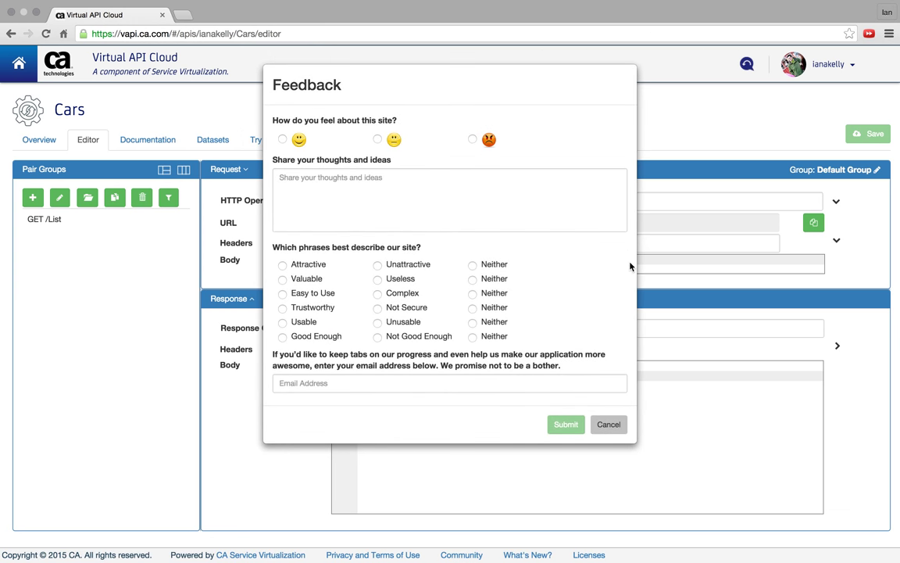
mouse_move(382, 558)
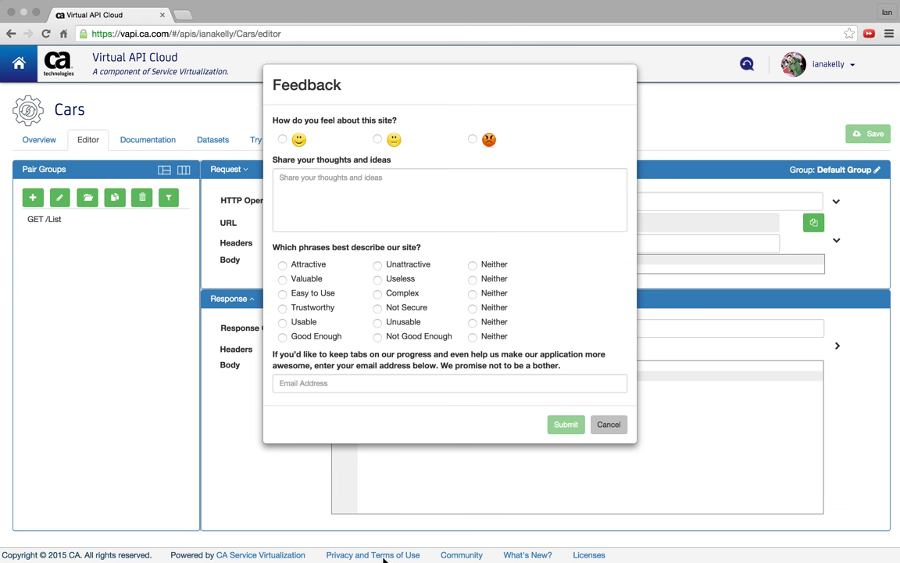